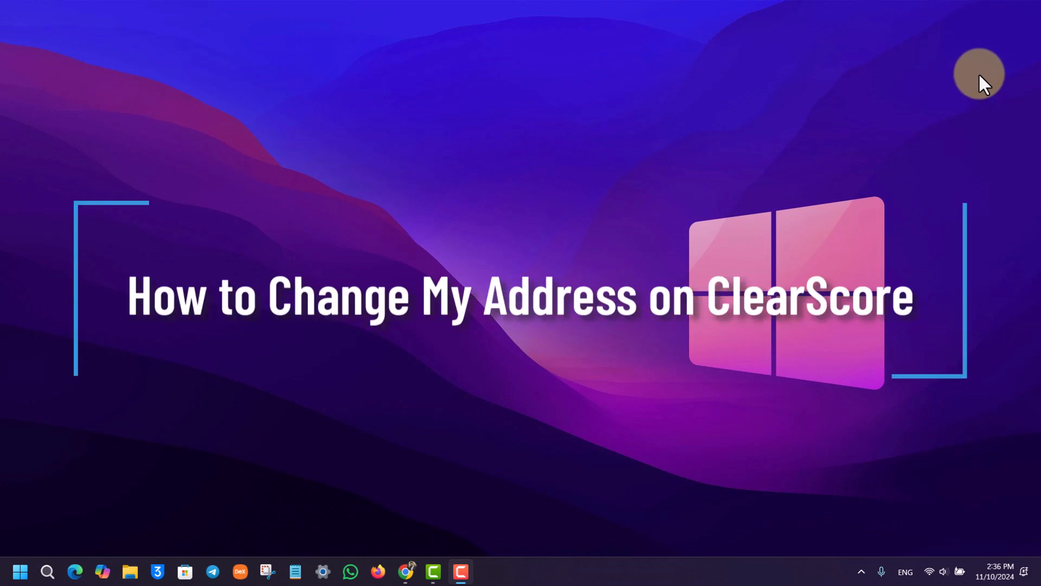
{"action": "mouse_move", "coordinate": [984, 59]}
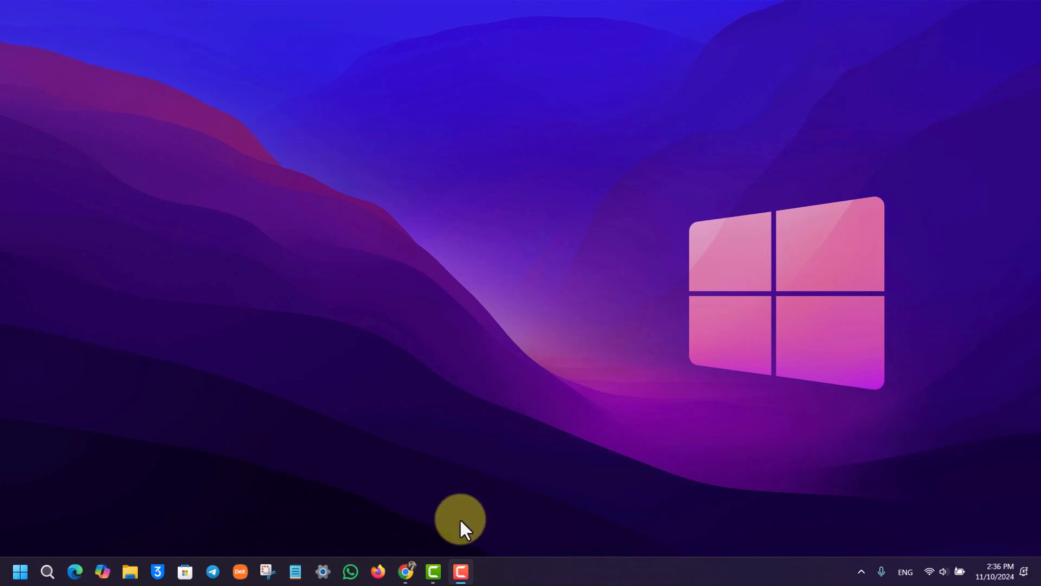
Bring ClearScore up in Chrome and open the profile panel with account, help and logout.
{"action": "left_click", "coordinate": [407, 571]}
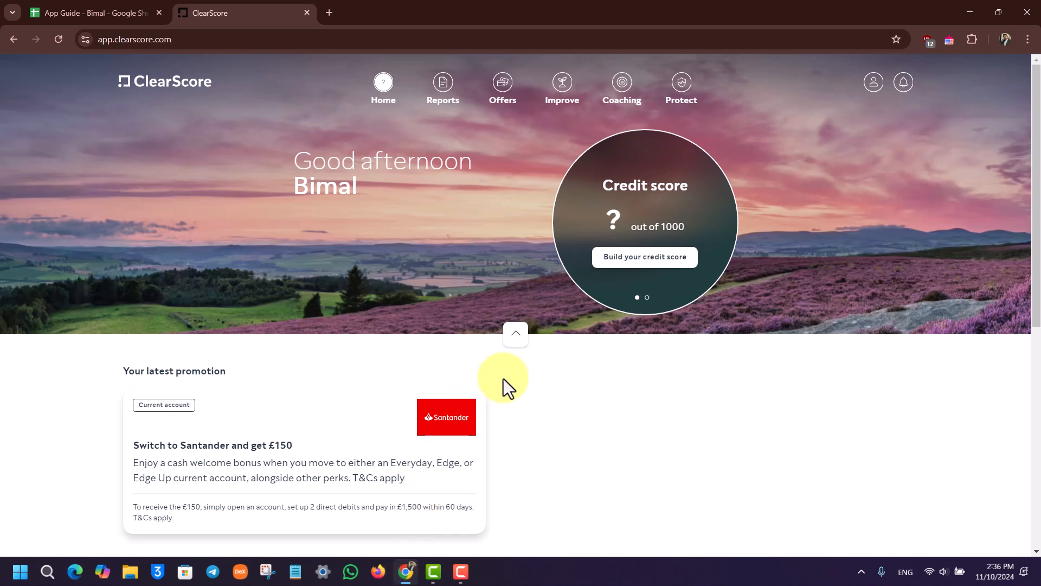
{"action": "mouse_move", "coordinate": [524, 364]}
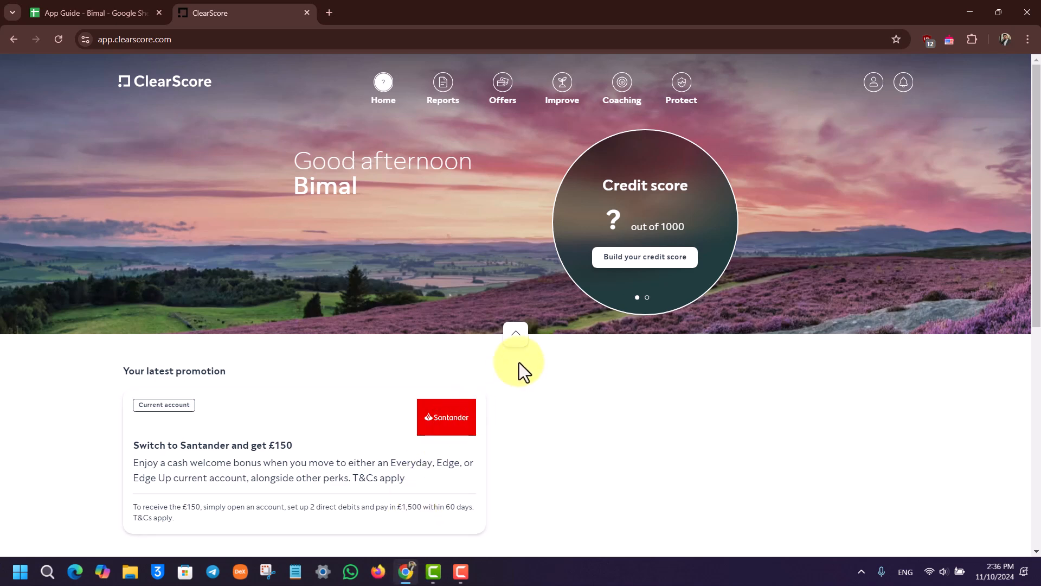
{"action": "mouse_move", "coordinate": [804, 166]}
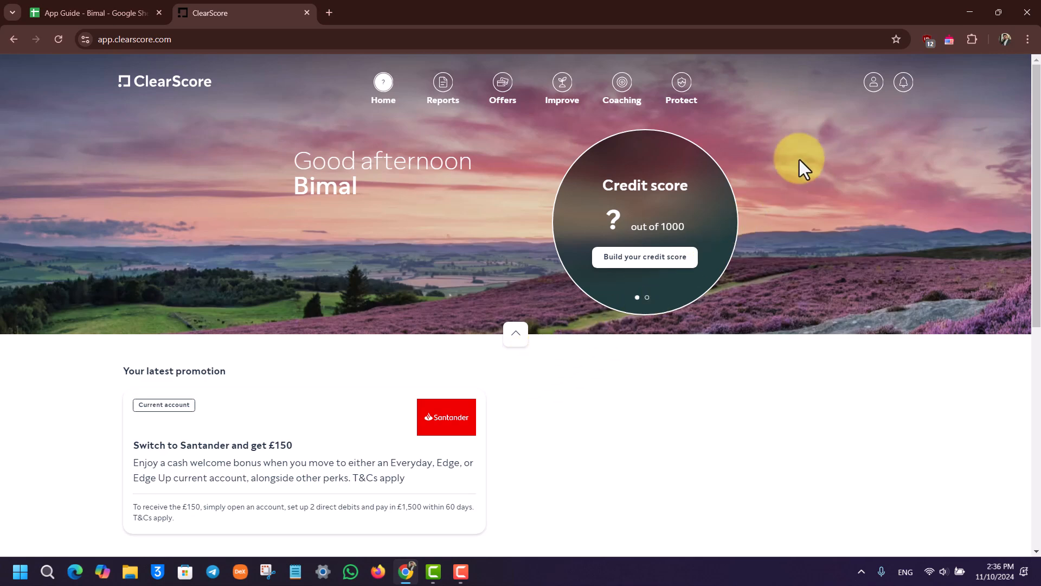
{"action": "left_click", "coordinate": [873, 82]}
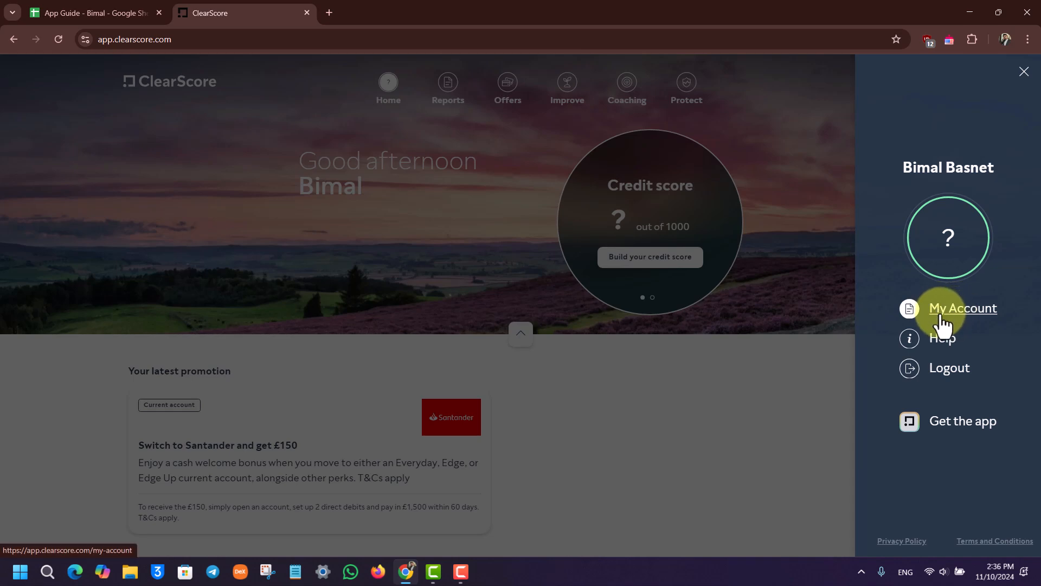
From My Account, view the Your details card showing email, name, birth date and address.
{"action": "left_click", "coordinate": [961, 308]}
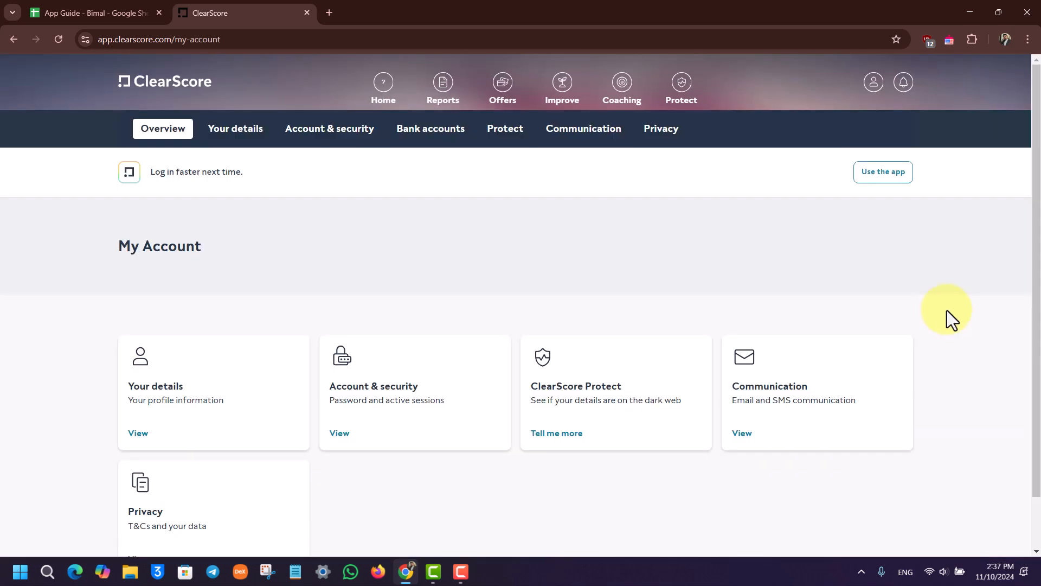
{"action": "mouse_move", "coordinate": [268, 252]}
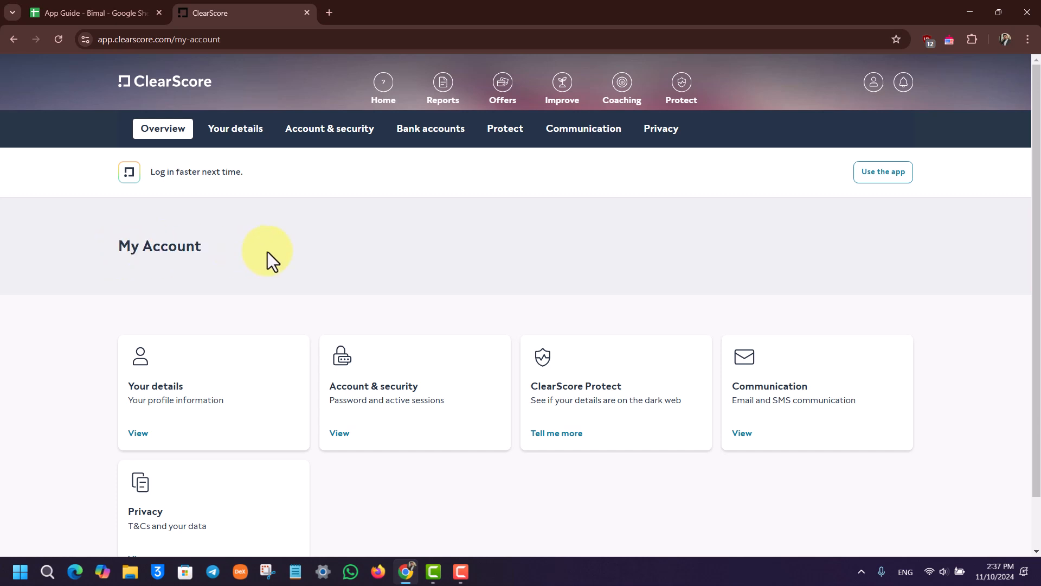
{"action": "scroll", "scroll_direction": "down", "scroll_amount": 3}
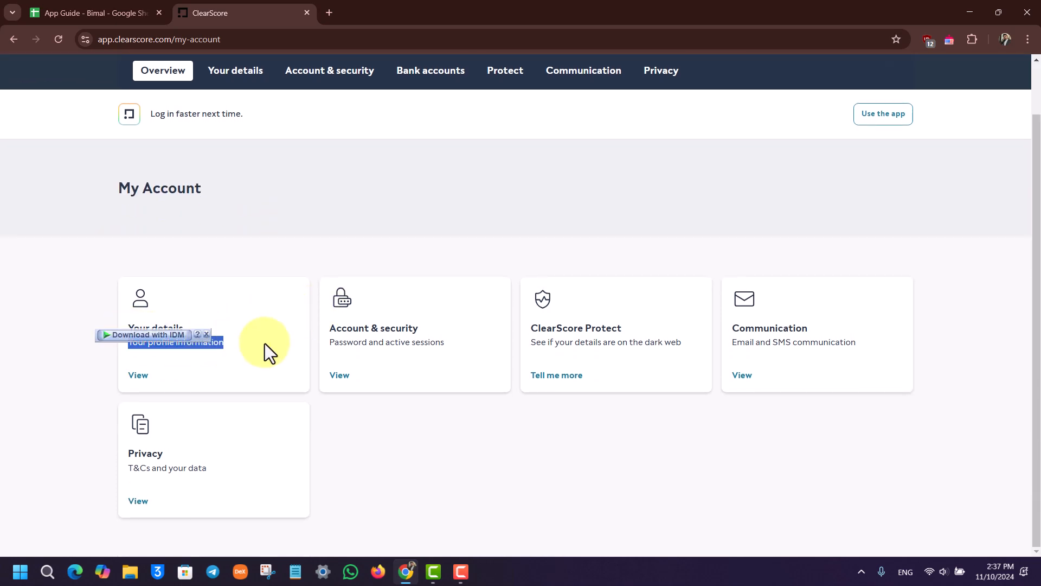
{"action": "left_click", "coordinate": [138, 374]}
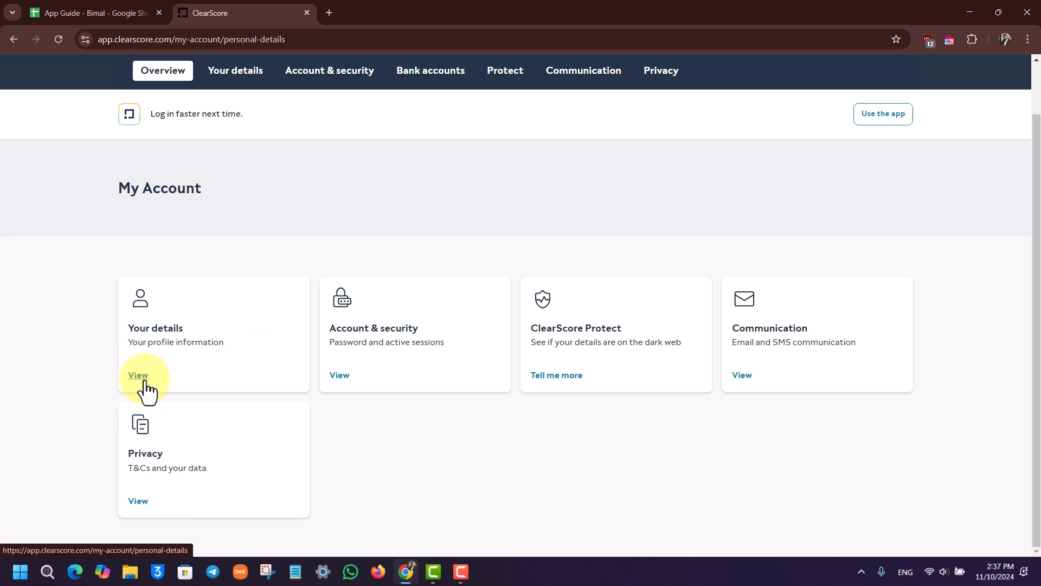
{"action": "left_click", "coordinate": [137, 375]}
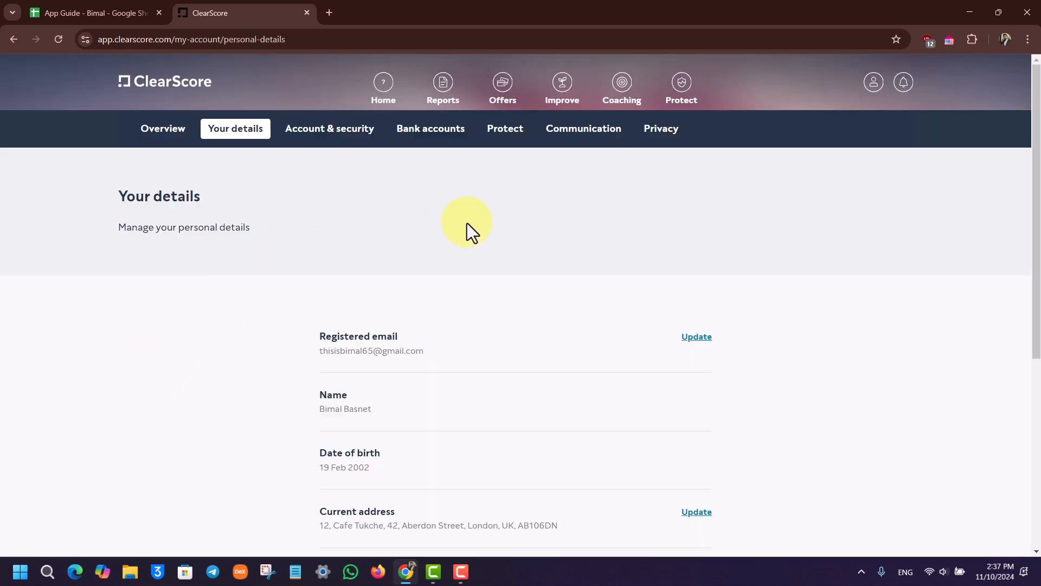
Try updating the Current address, hit the error page, and go back to My Account.
{"action": "scroll", "scroll_direction": "down", "scroll_amount": 3}
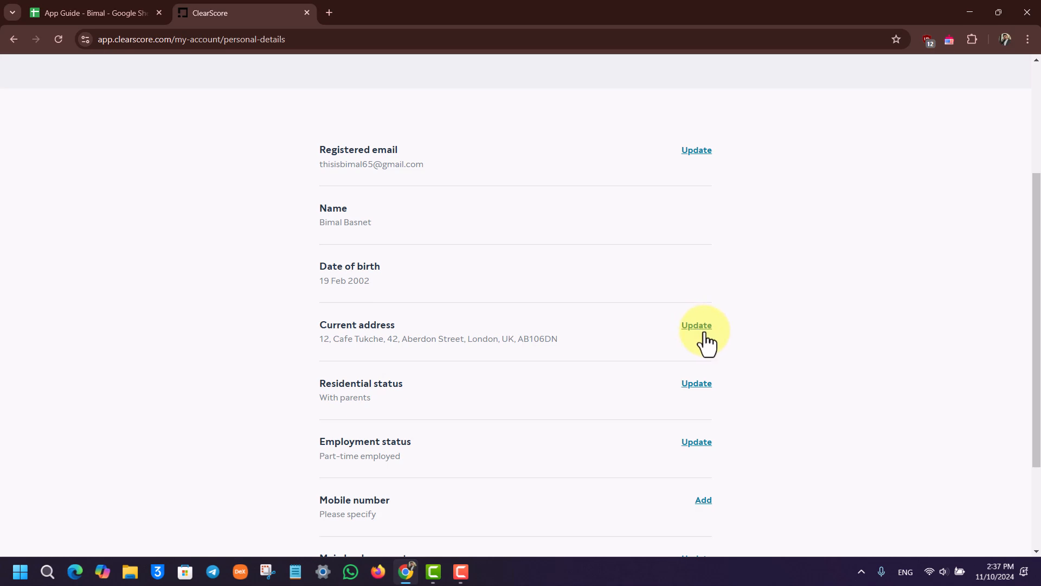
{"action": "left_click", "coordinate": [696, 324]}
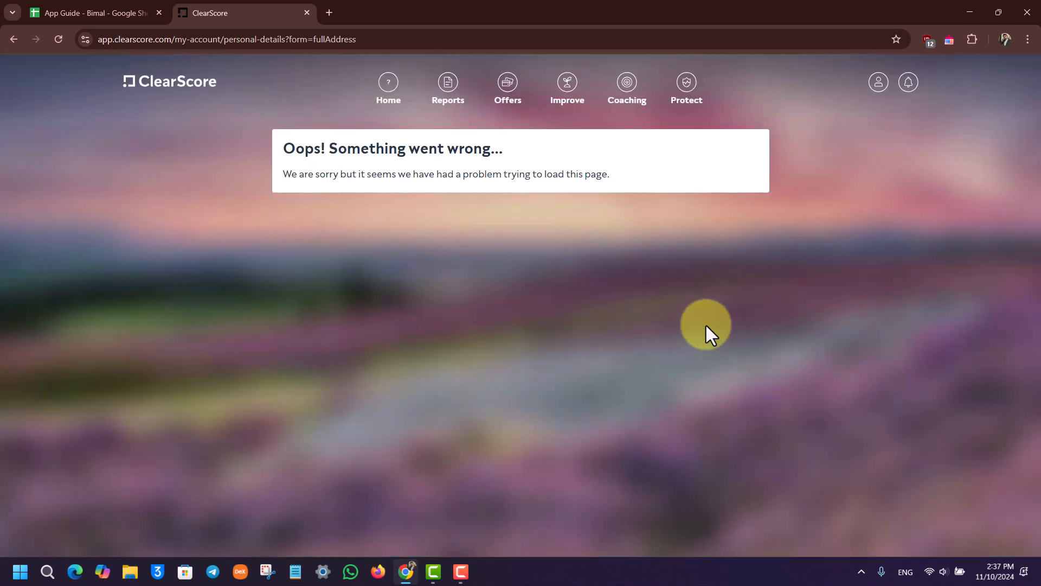
{"action": "left_click", "coordinate": [13, 40]}
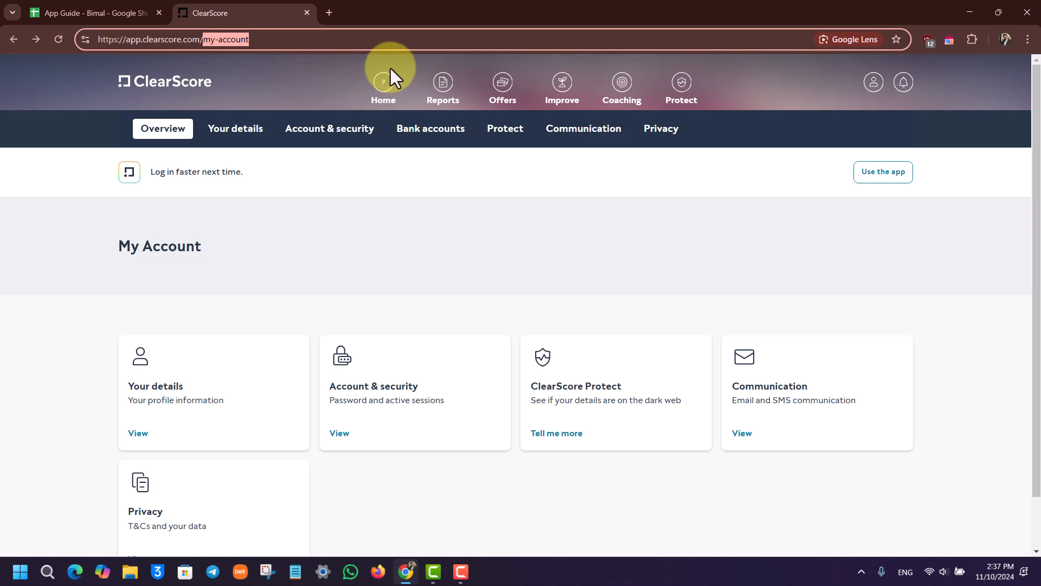
Reopen the ClearScore home dashboard, then minimise Chrome to show the desktop.
{"action": "left_click", "coordinate": [384, 87]}
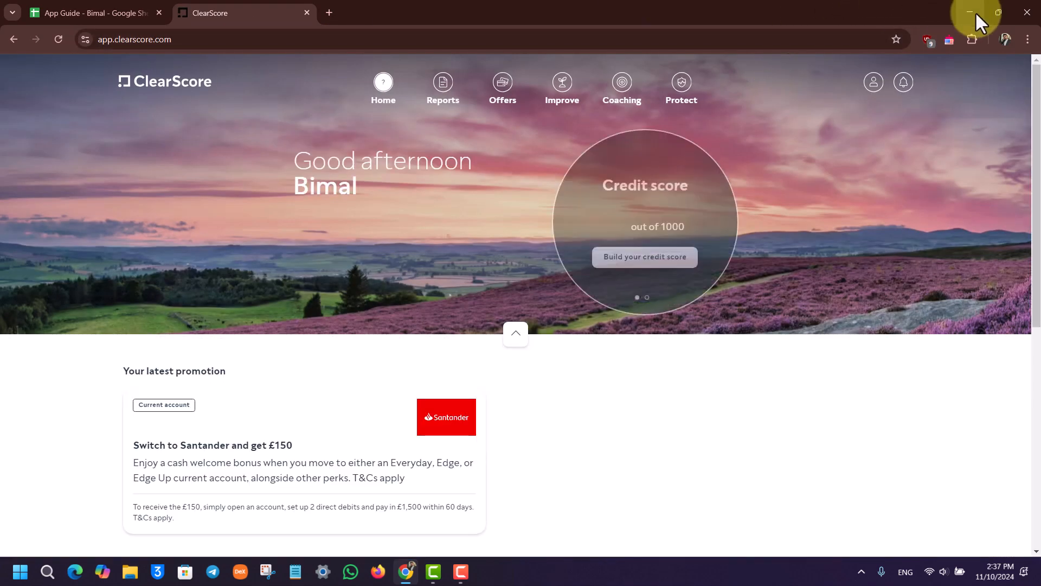
{"action": "left_click", "coordinate": [971, 12]}
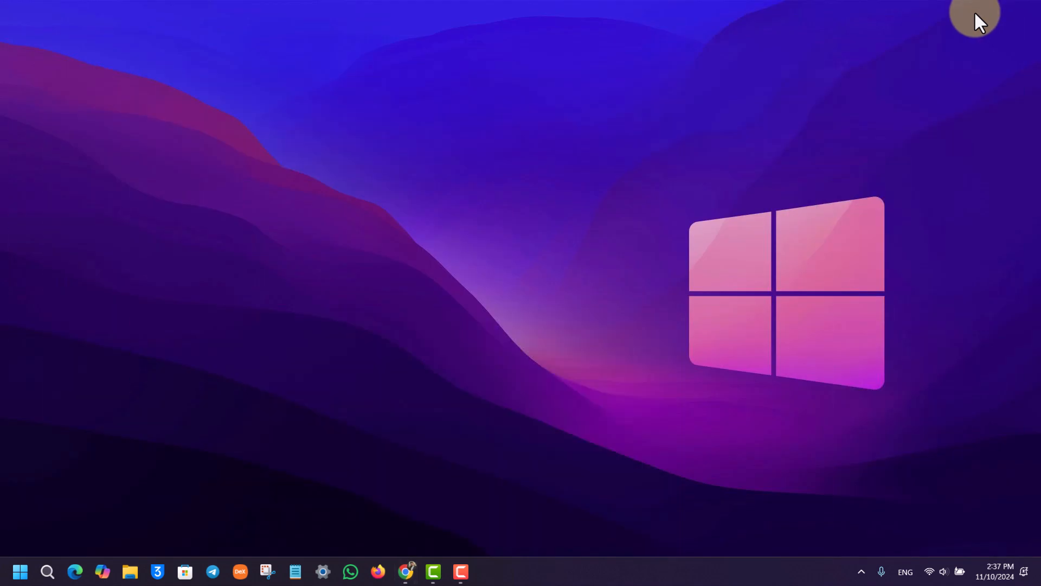